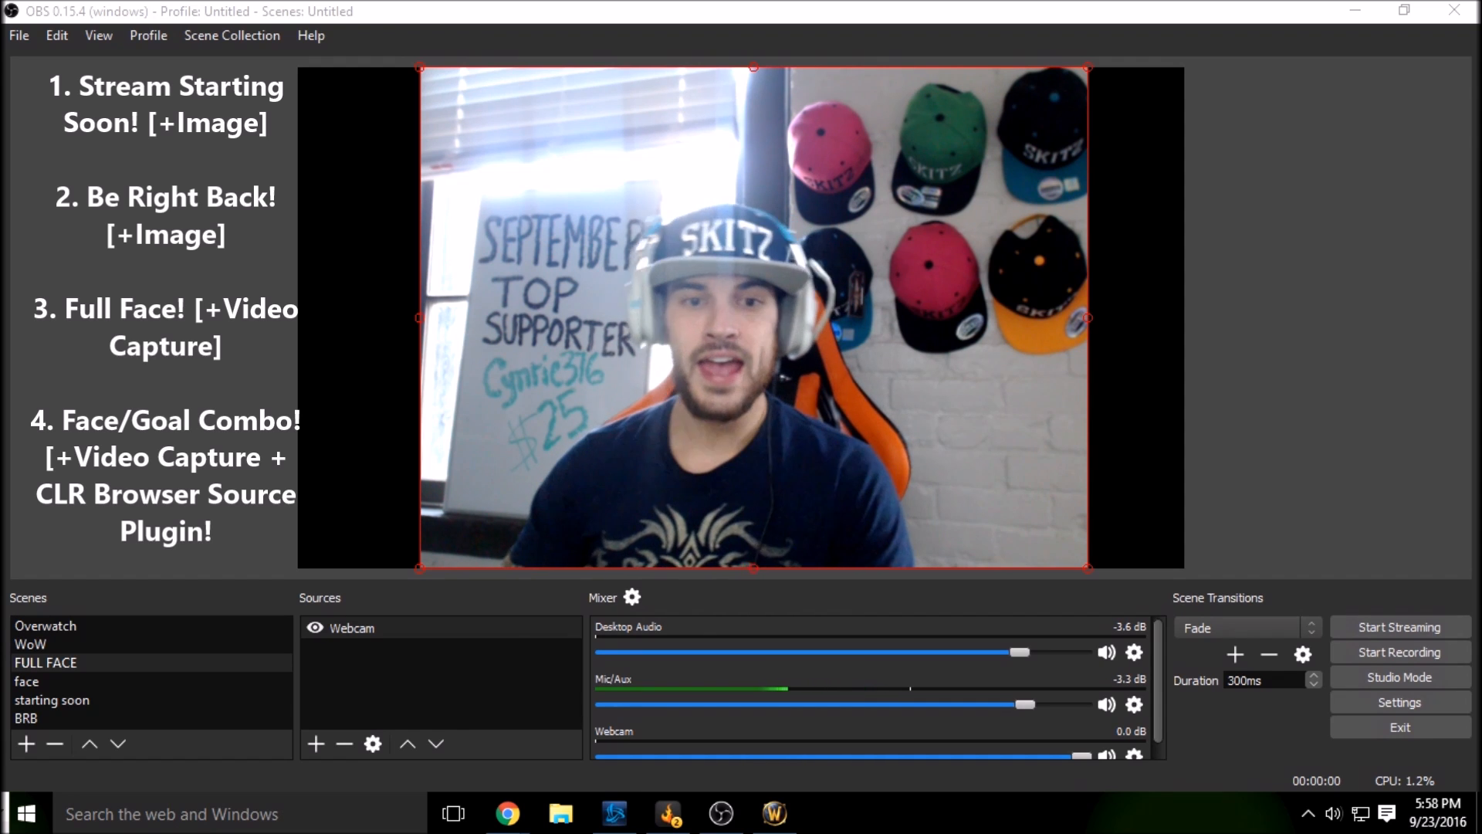
# Step: Show the face and donation-goal scene, then the WoW game scene in the preview
pyautogui.click(26, 682)
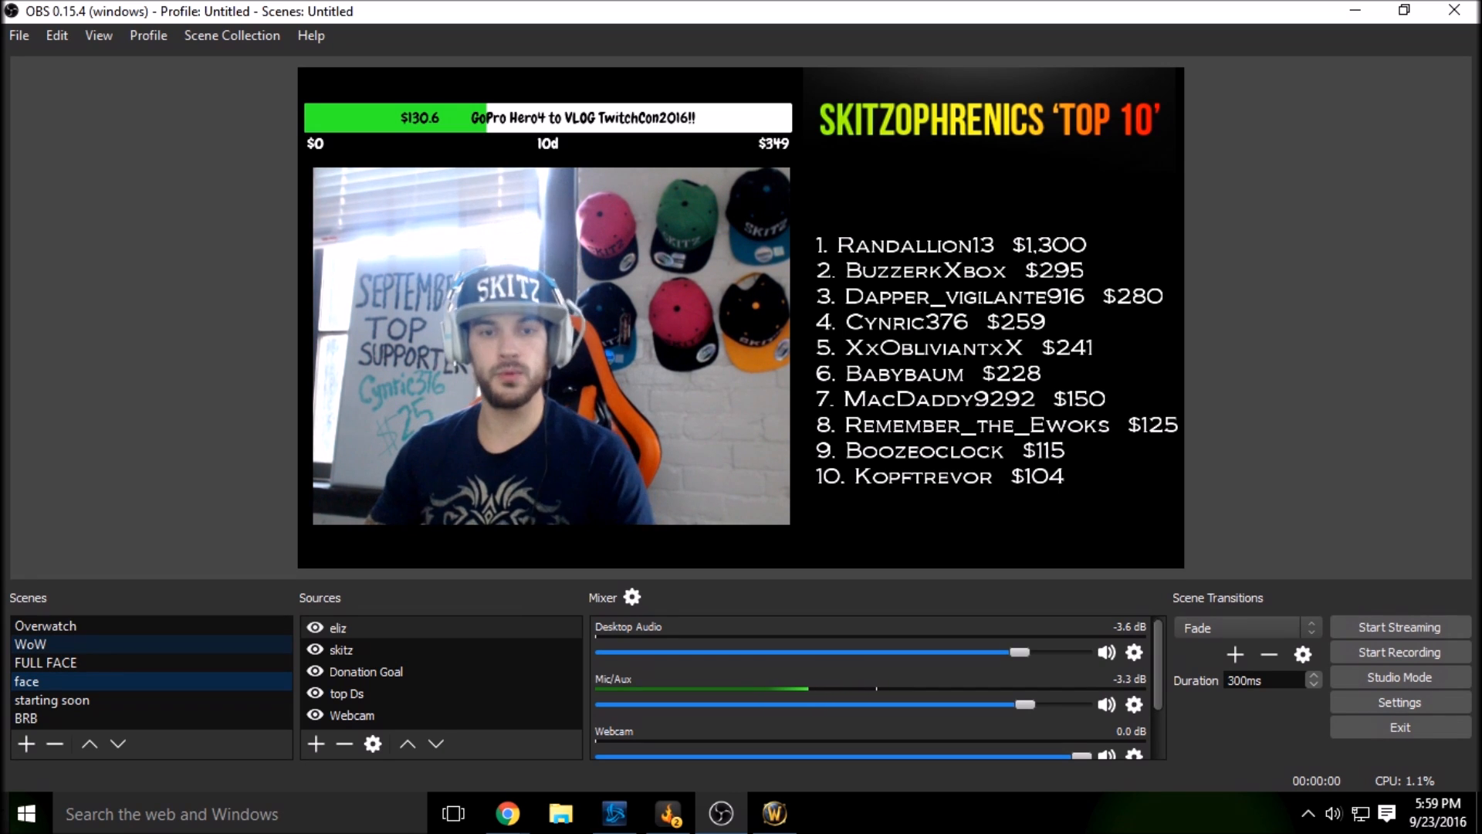
pyautogui.click(29, 644)
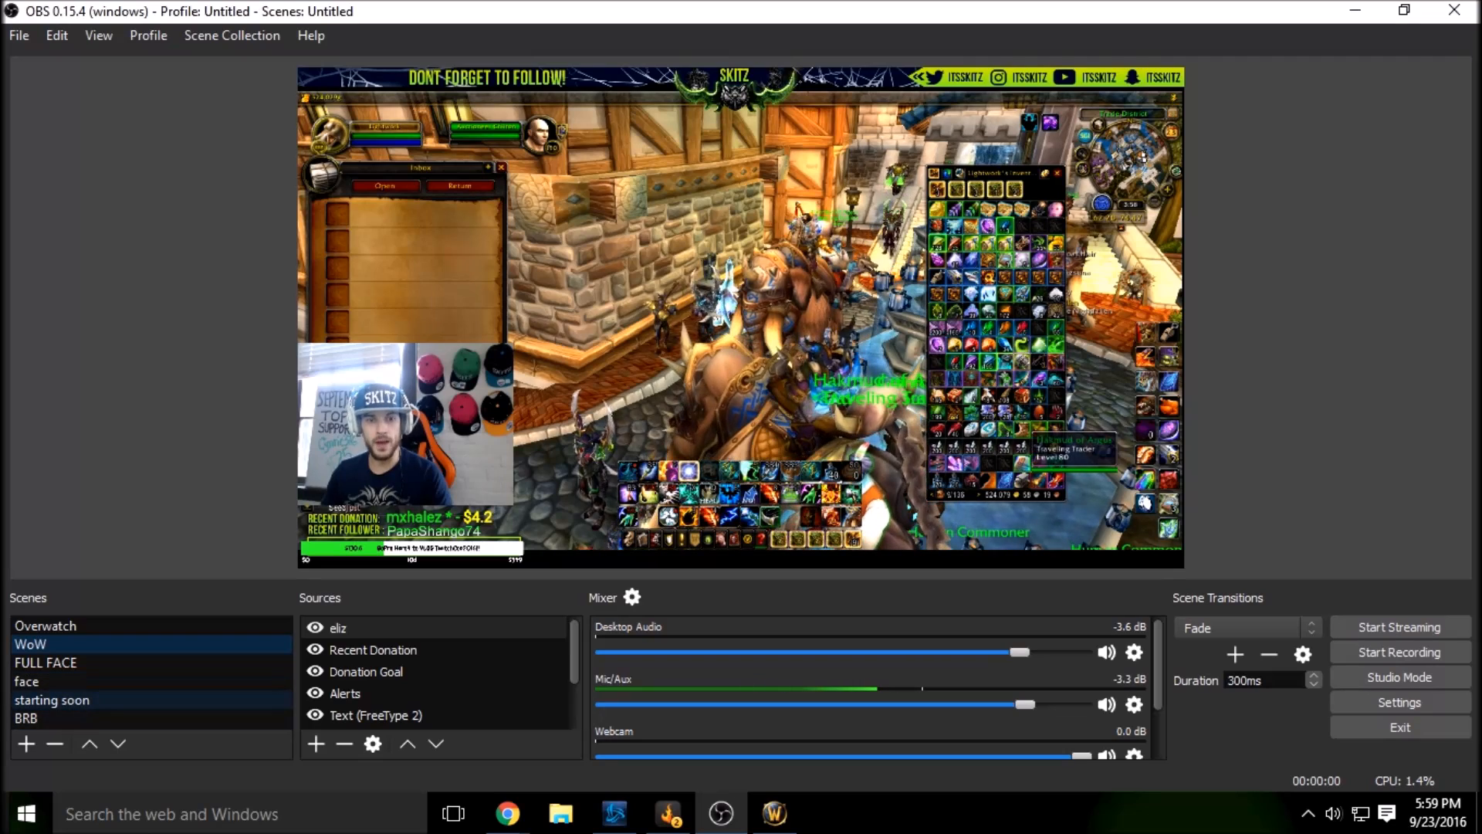
# Step: Show the 'starting soon' scene and select its SKITZ Starting Soon image source
pyautogui.click(52, 700)
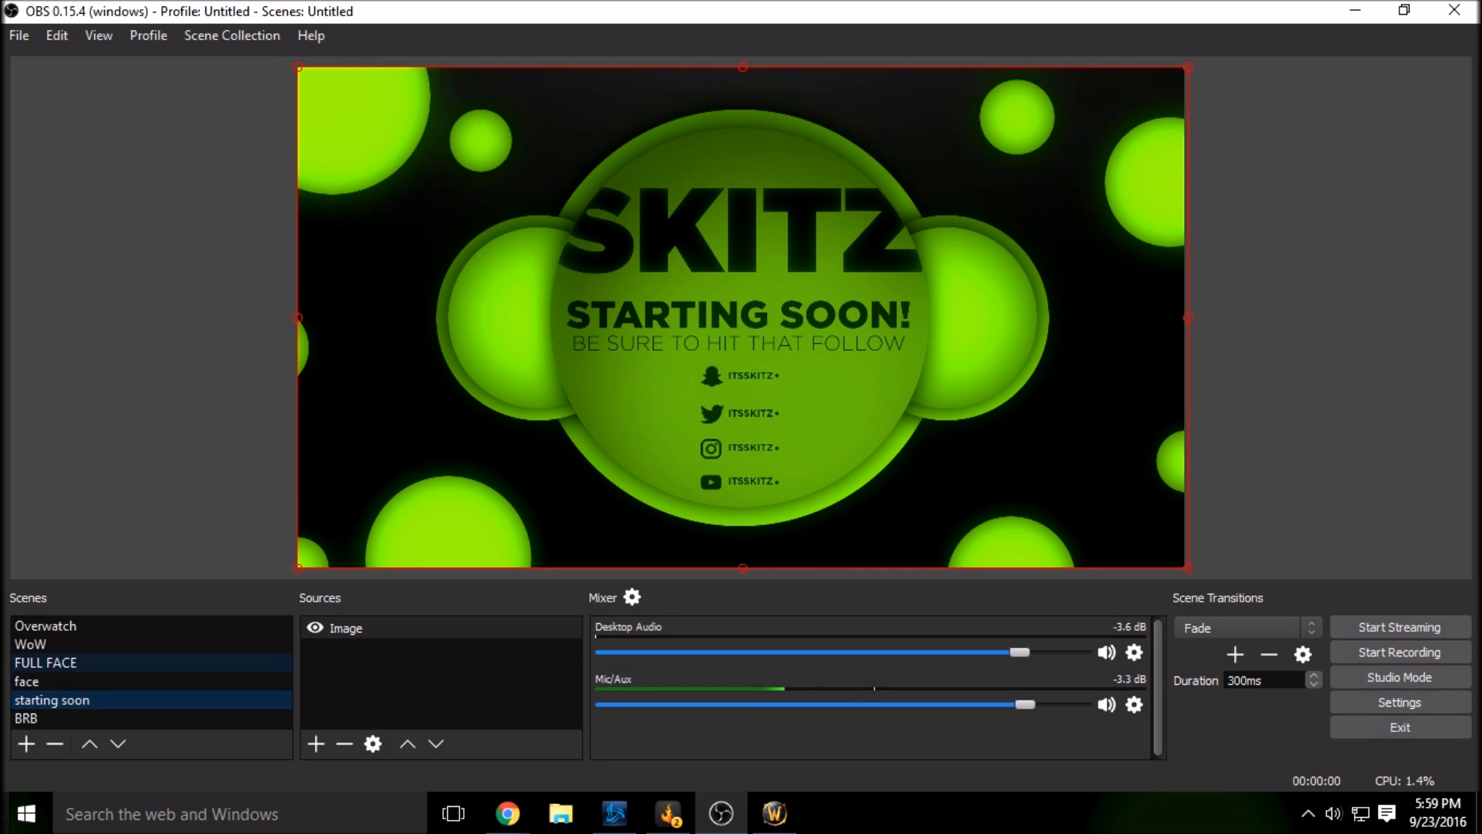
pyautogui.click(30, 644)
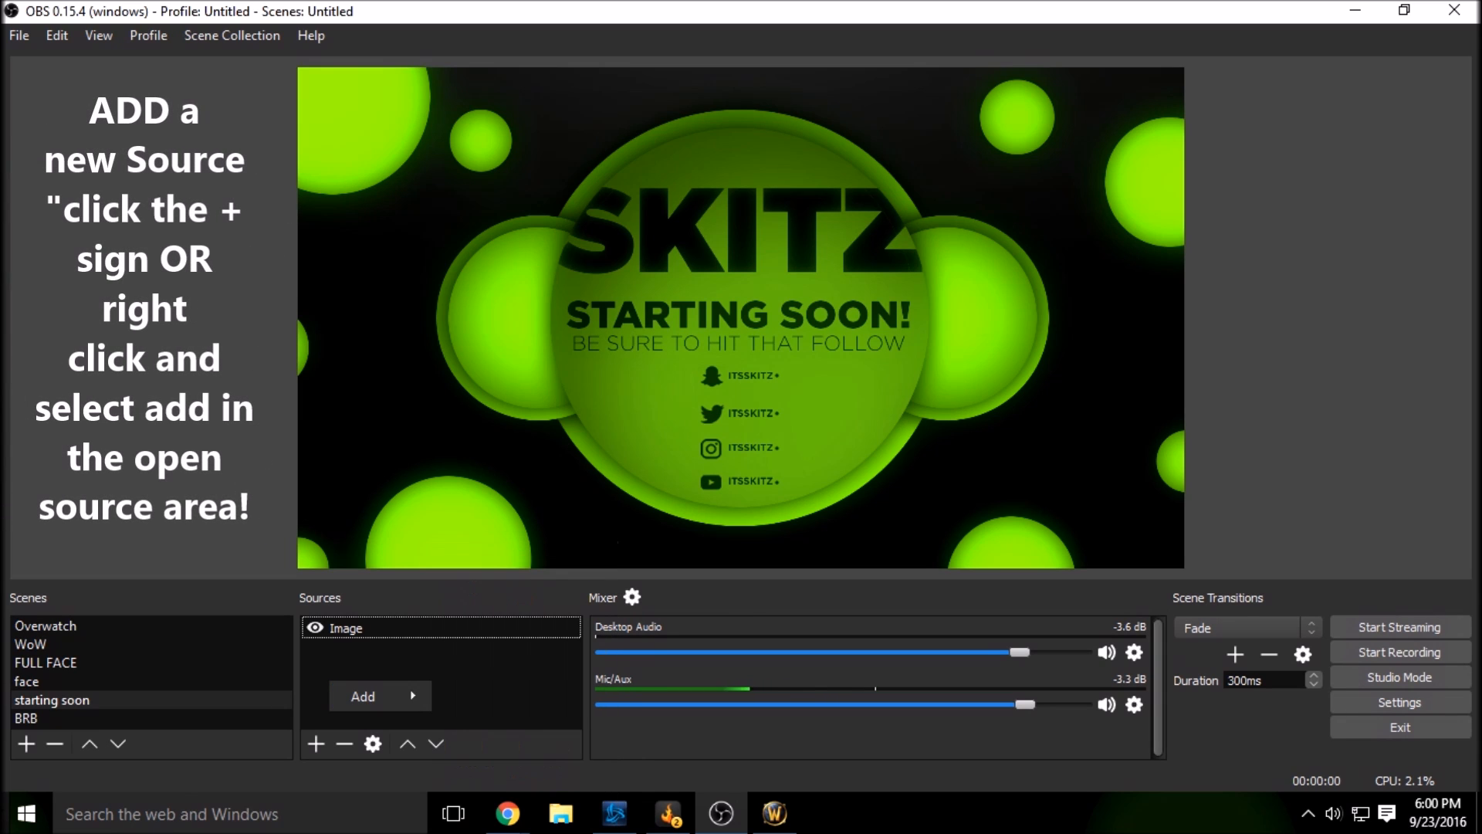
# Step: View the list of addable source types in Sources and dismiss it without adding one
pyautogui.click(362, 695)
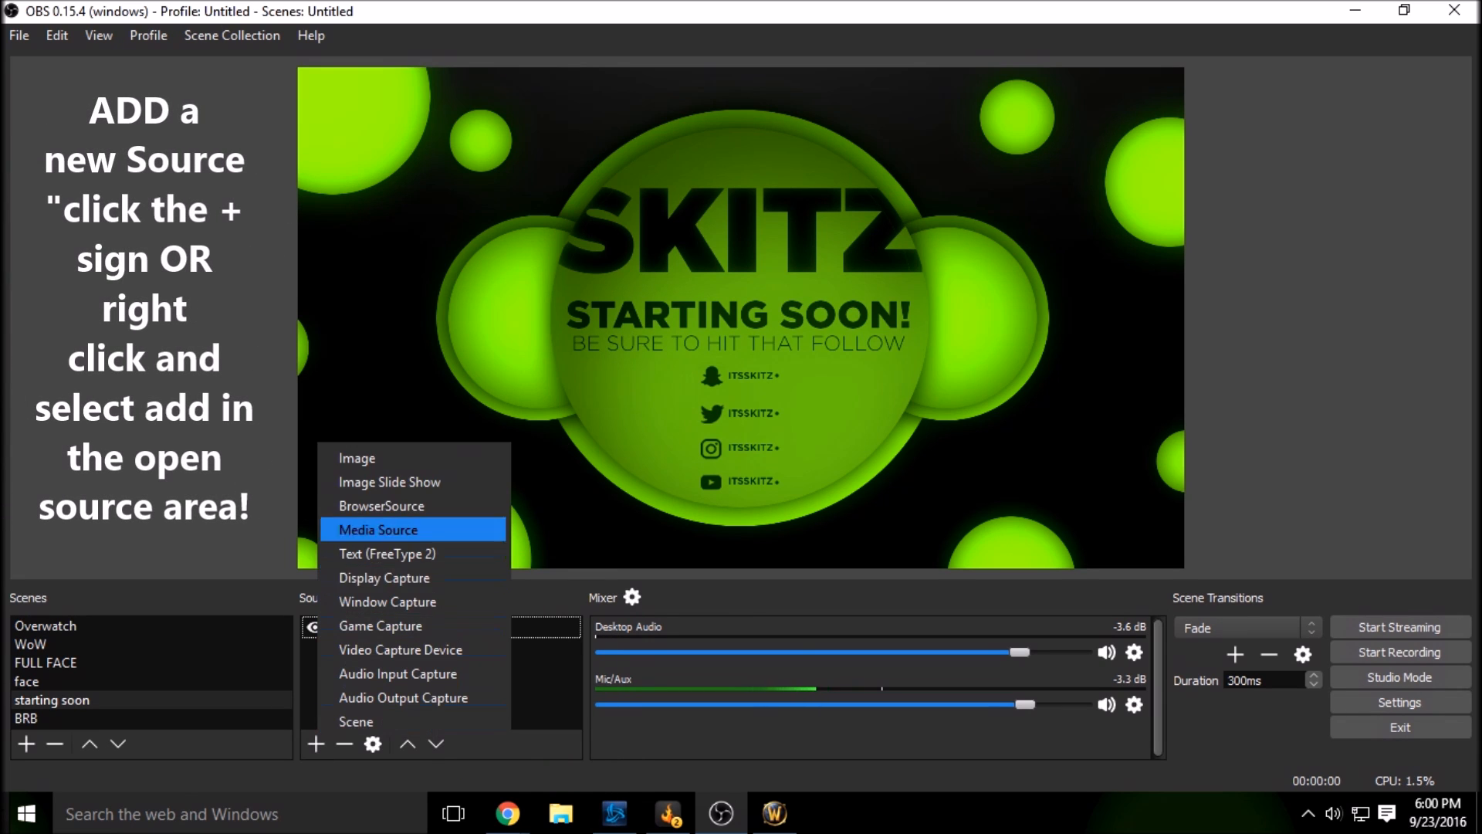
pyautogui.click(357, 457)
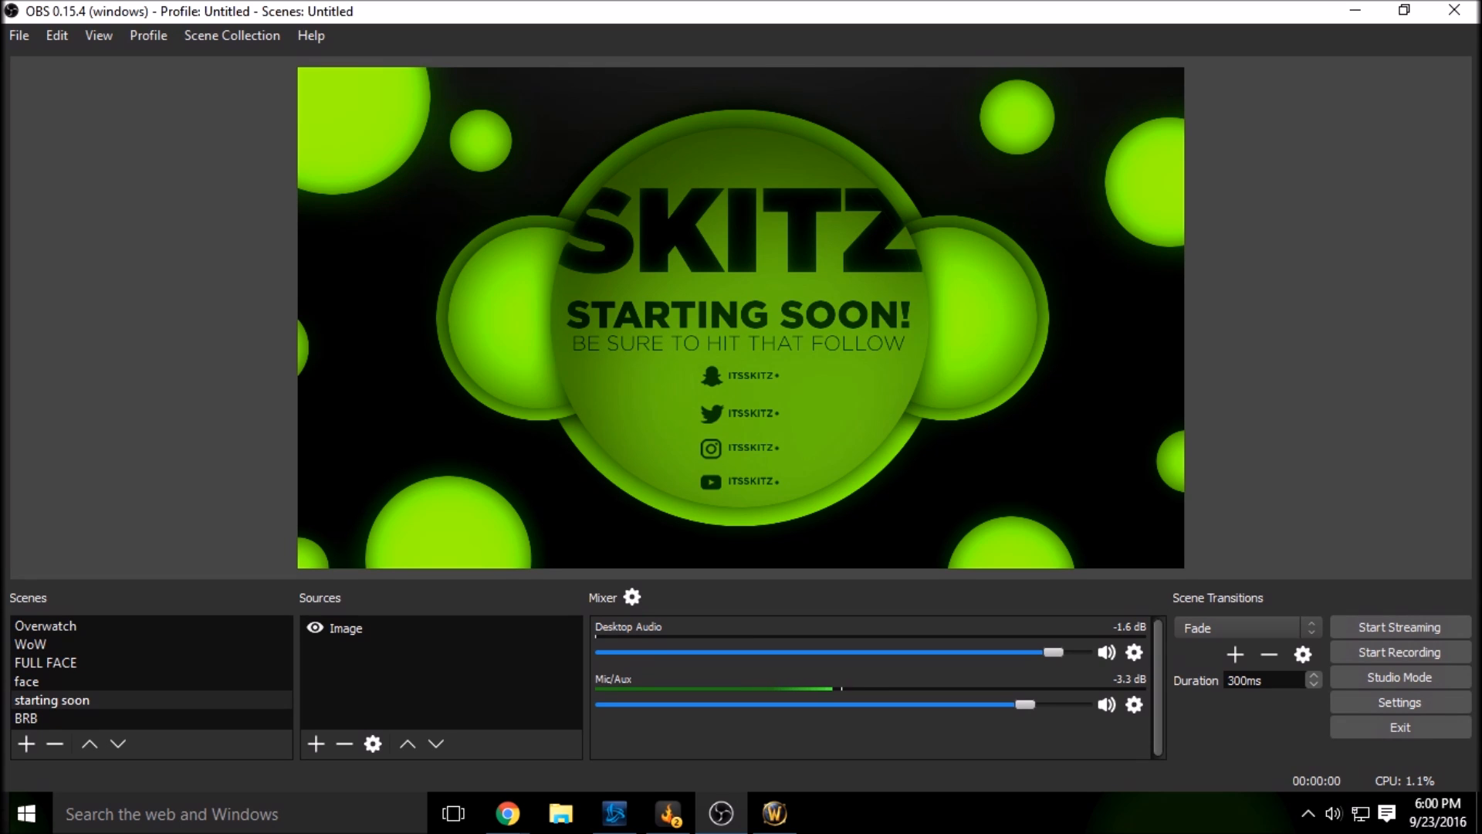
# Step: Mute the Mic/Aux channel and return to the WoW game scene
pyautogui.click(1105, 704)
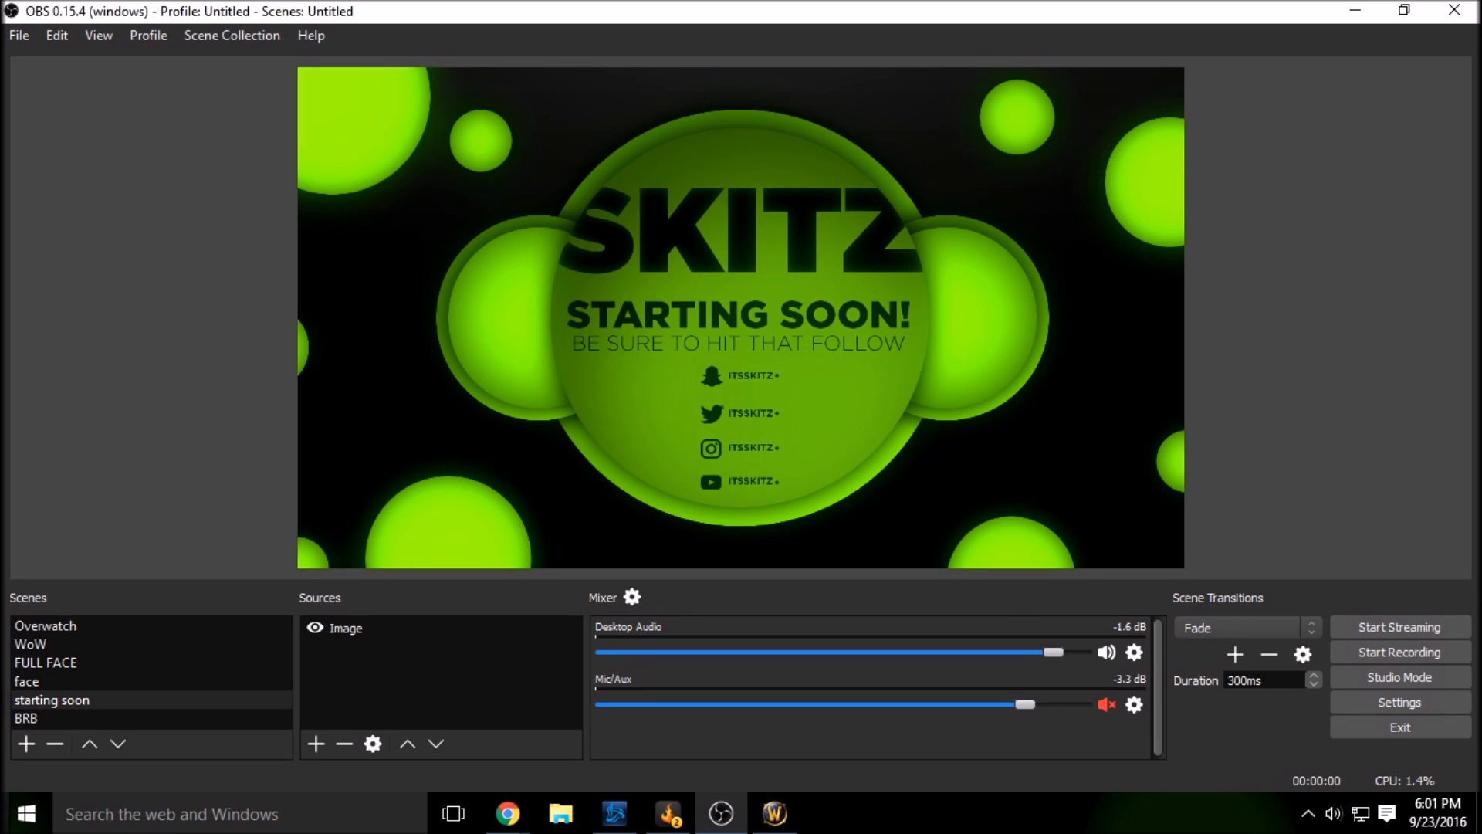
pyautogui.click(30, 647)
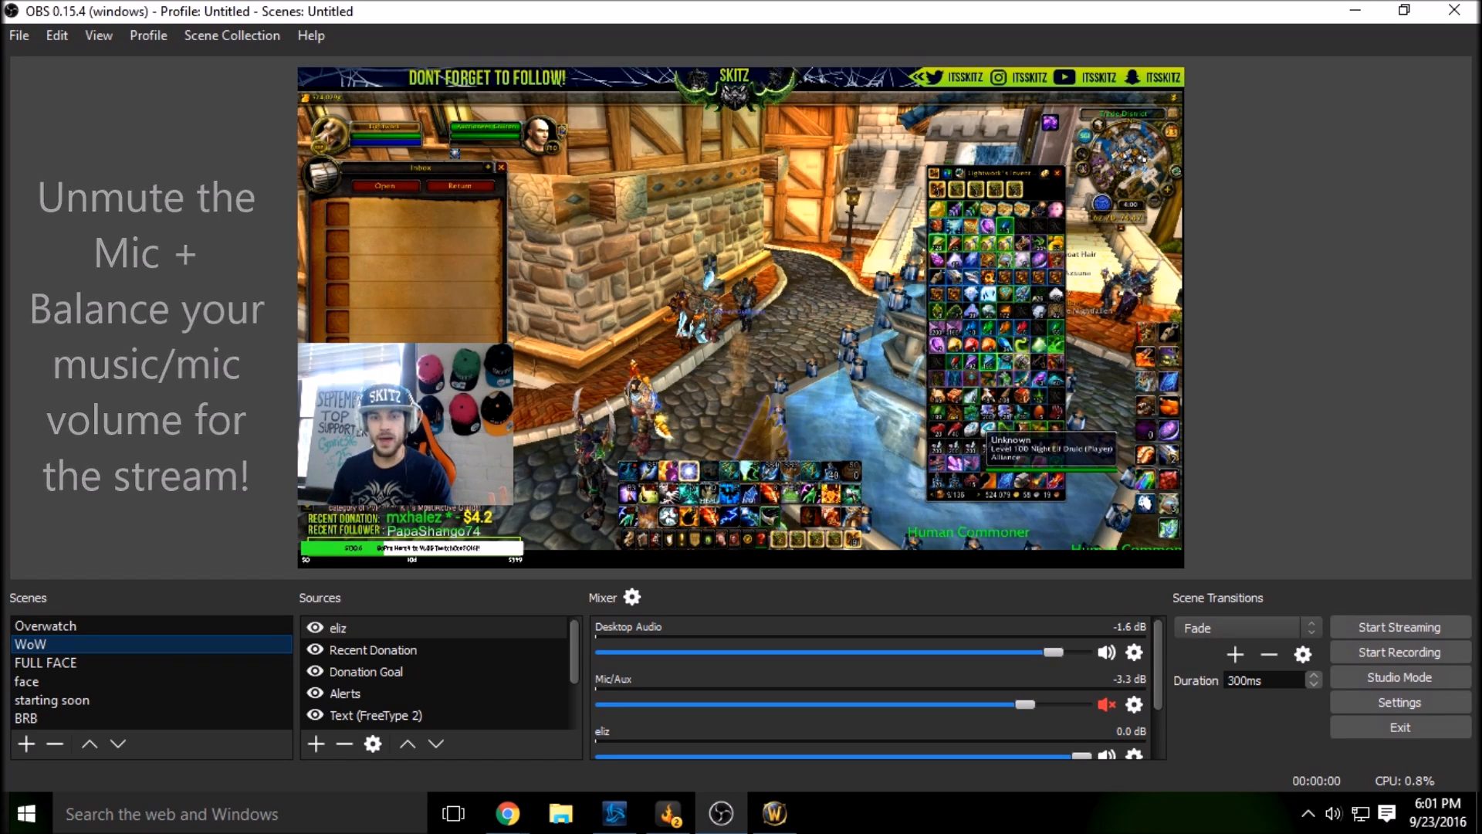
# Step: Pass through BRB, the FULL FACE scene menu and 'starting soon', ending on the BRB scene
pyautogui.click(26, 719)
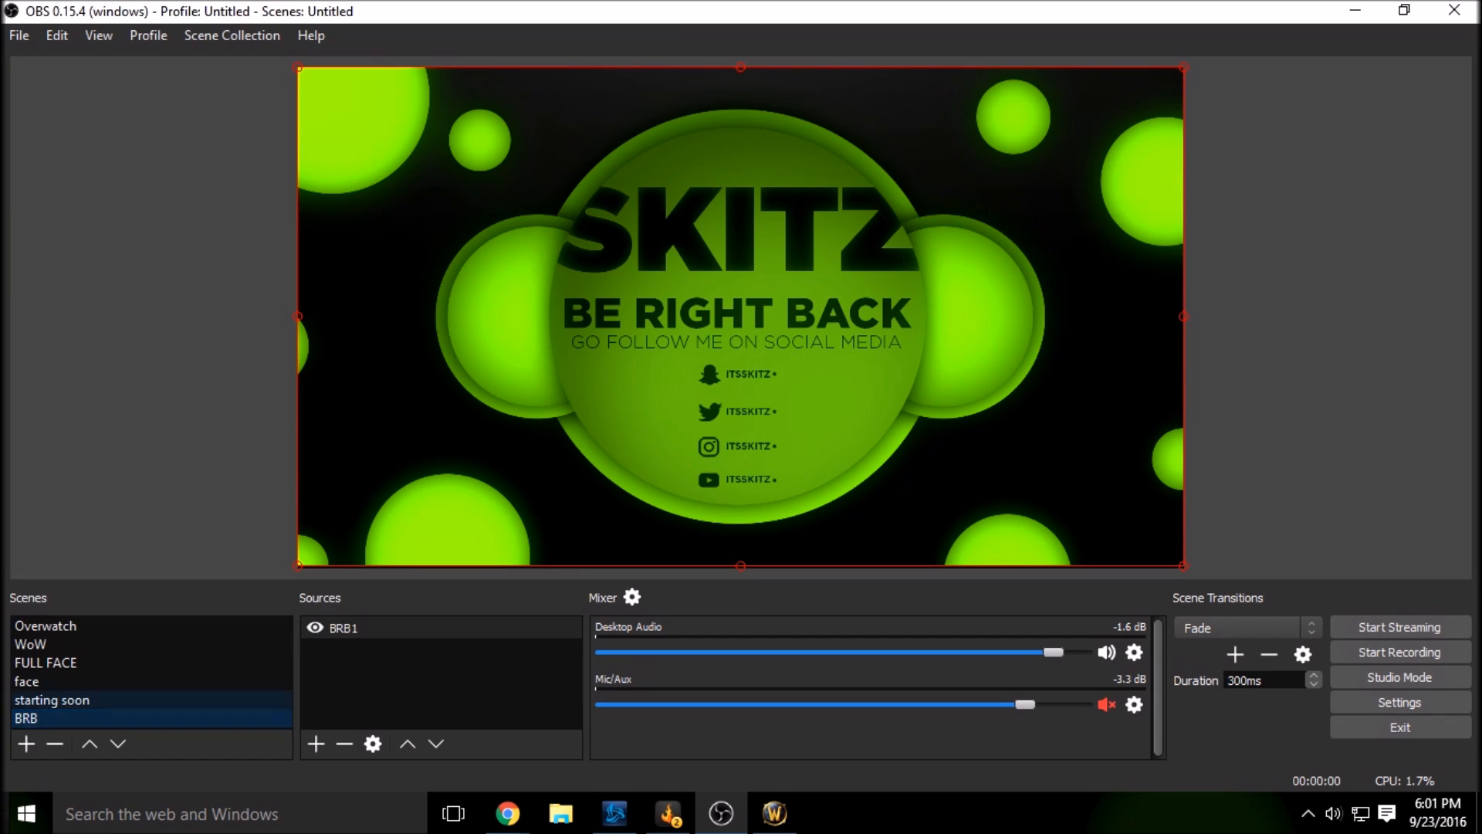
pyautogui.click(25, 742)
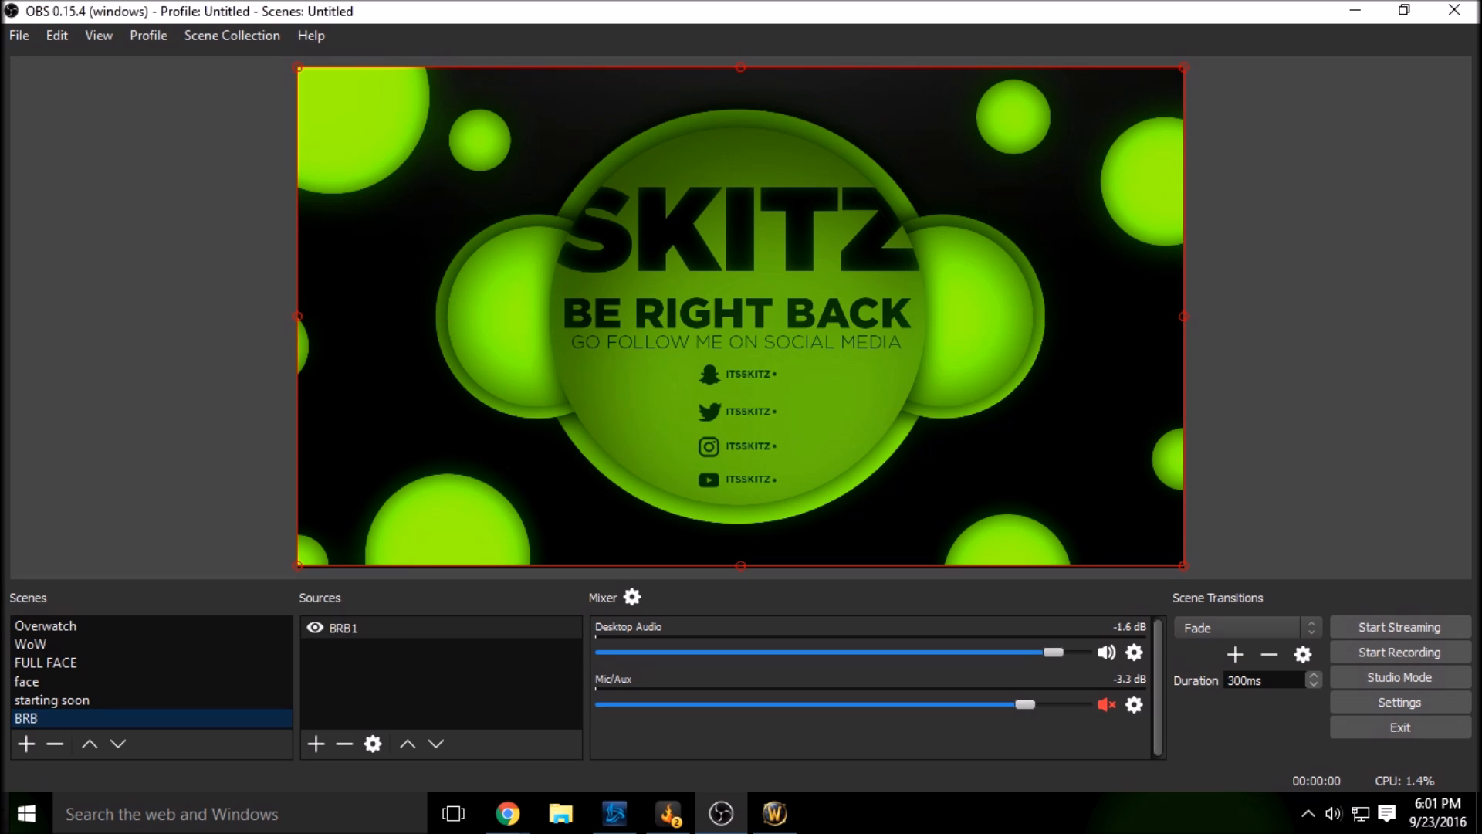
pyautogui.rightClick(45, 662)
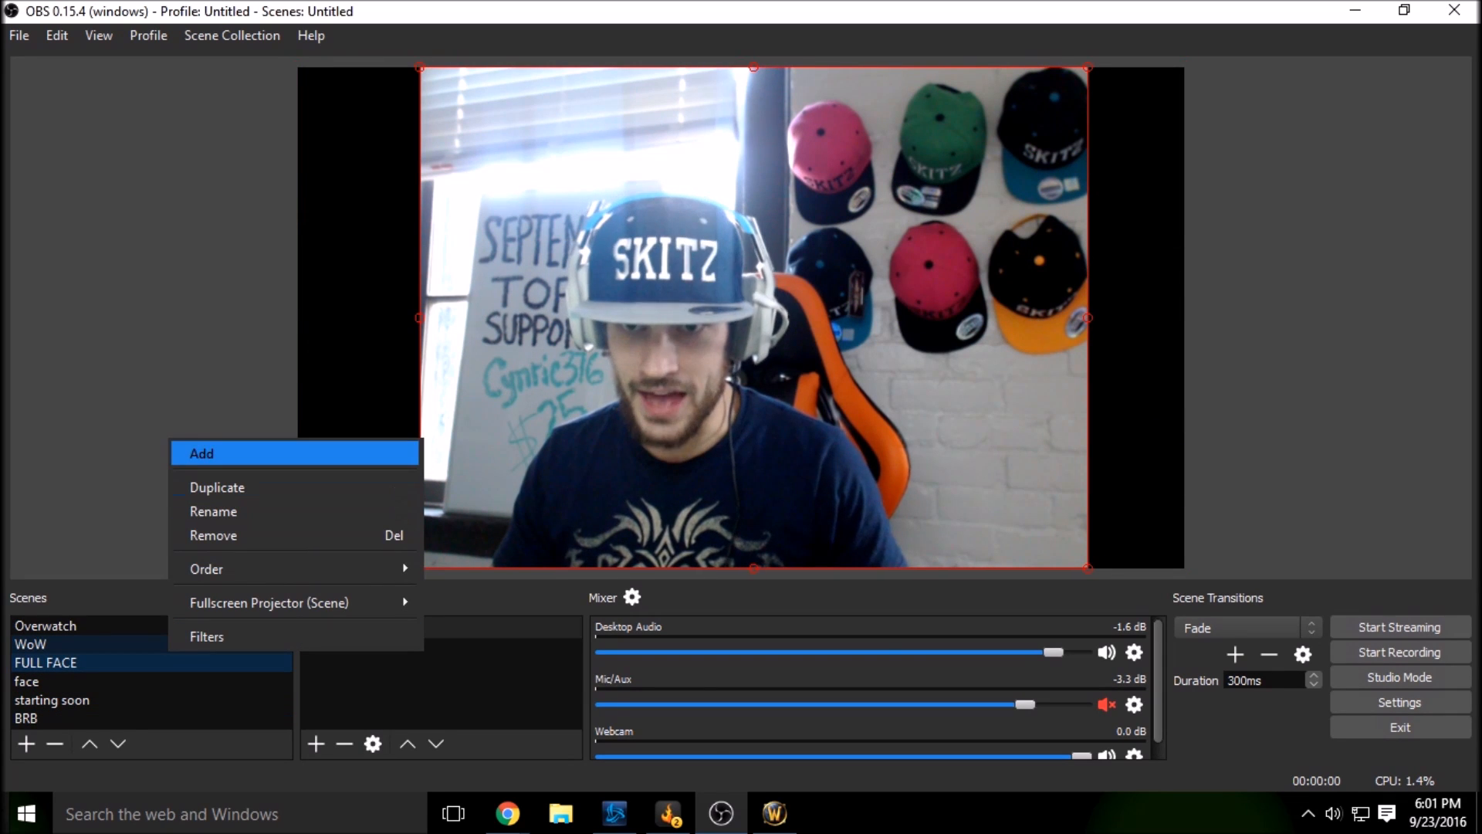
pyautogui.click(52, 700)
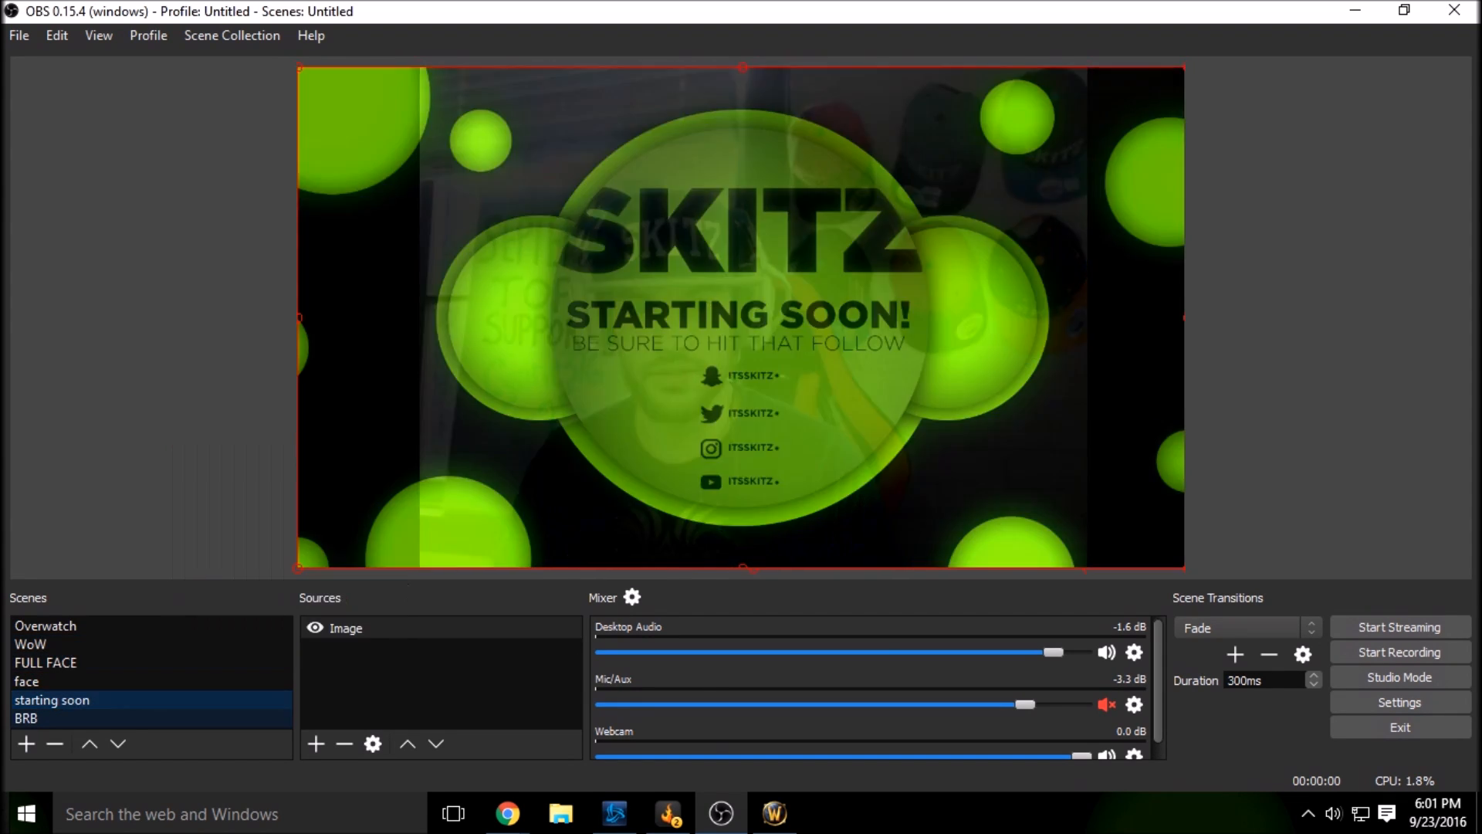
pyautogui.click(26, 718)
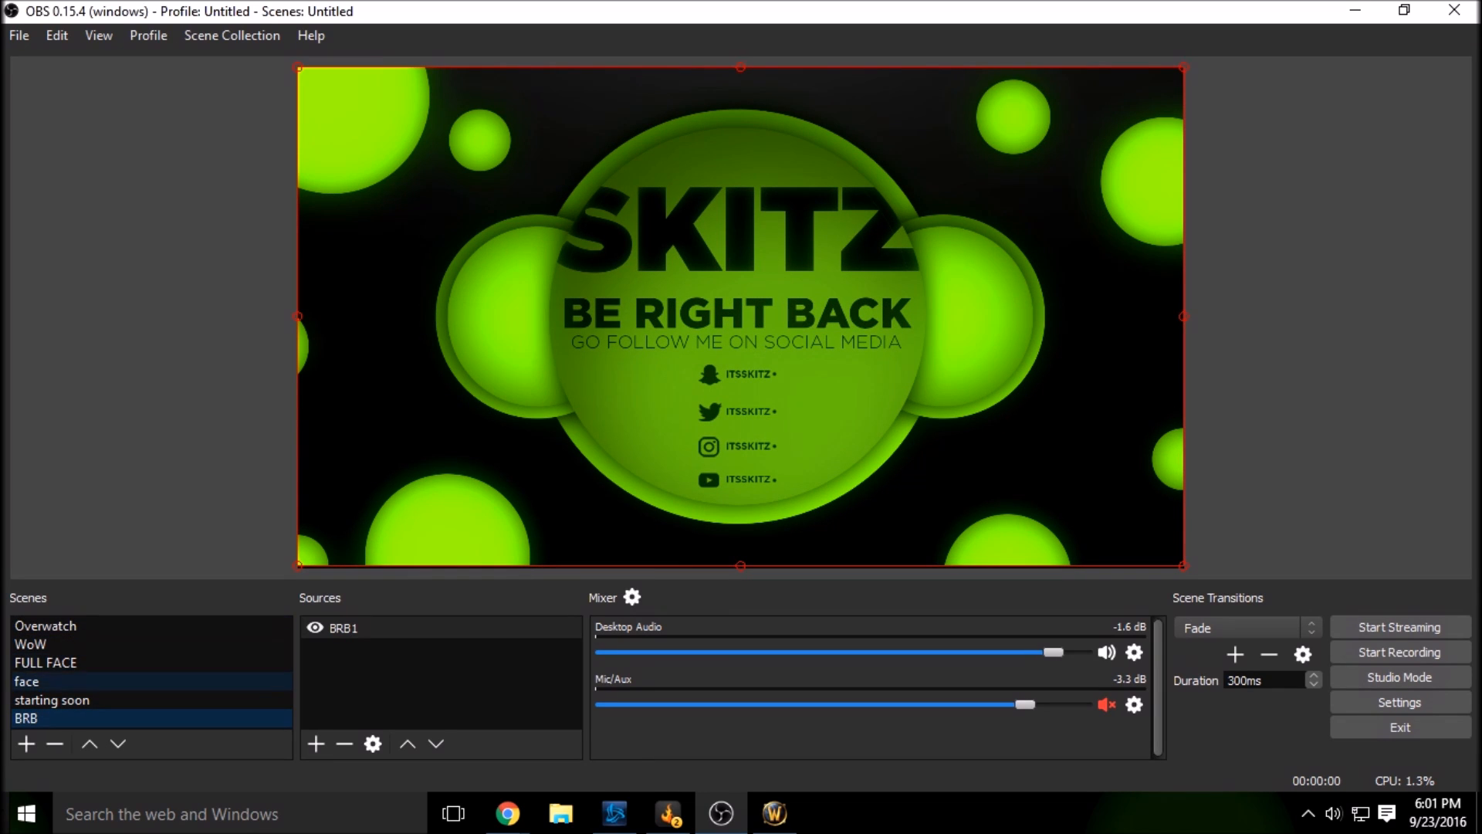
# Step: Cancel the Add Scene prompt without creating a scene and return to the WoW scene
pyautogui.click(26, 743)
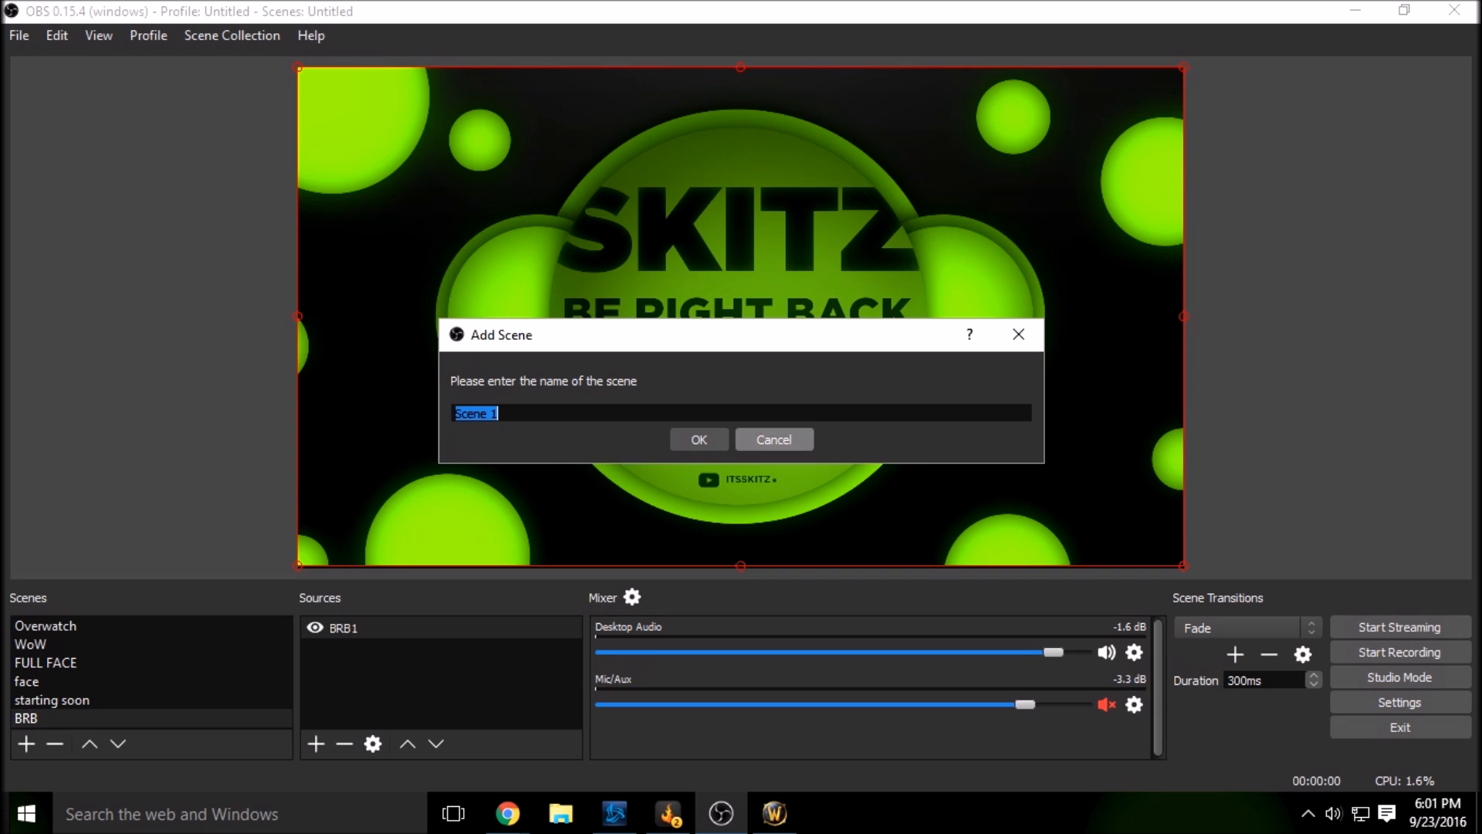
pyautogui.click(772, 439)
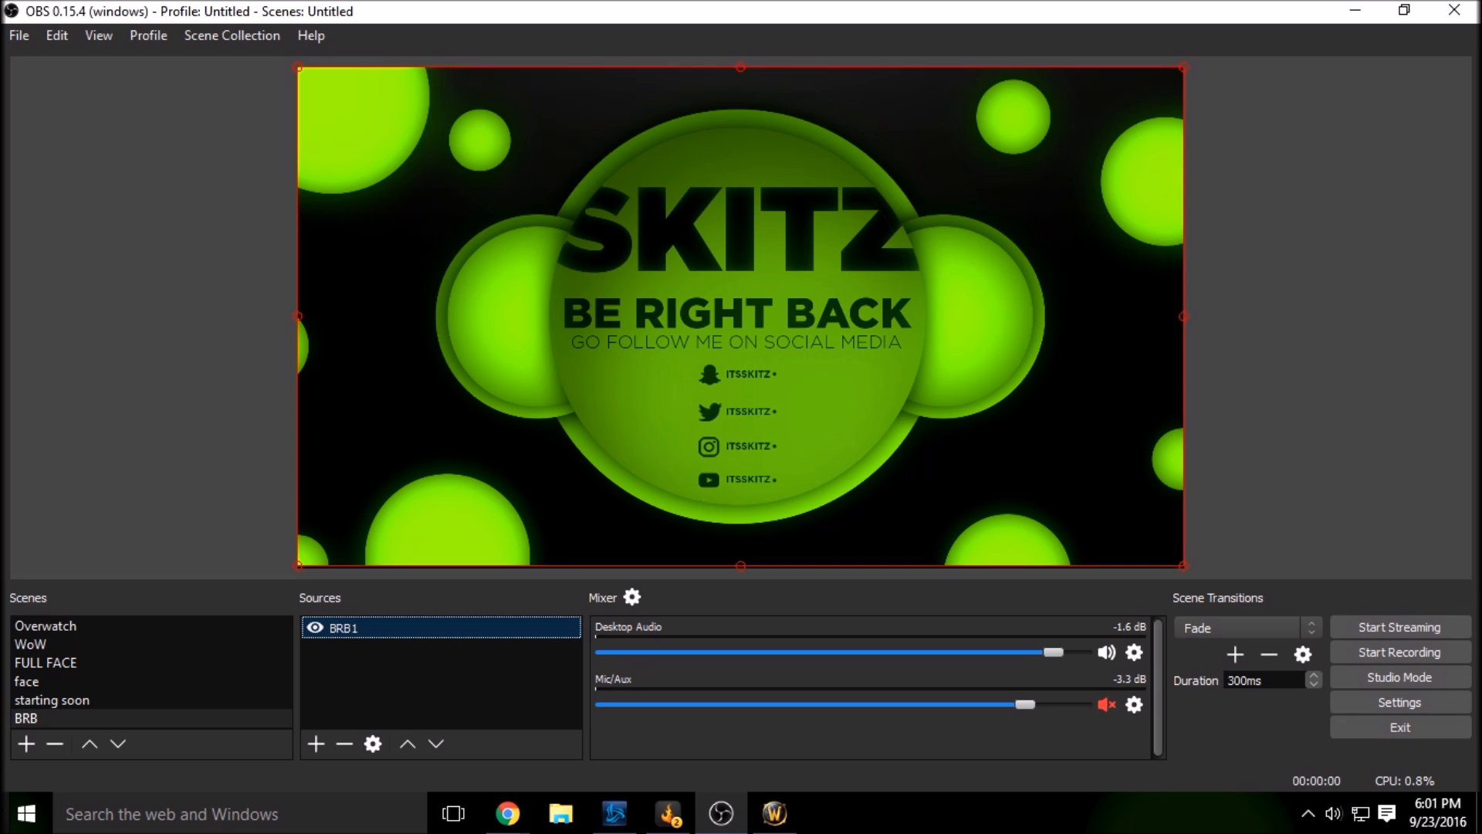
pyautogui.click(30, 644)
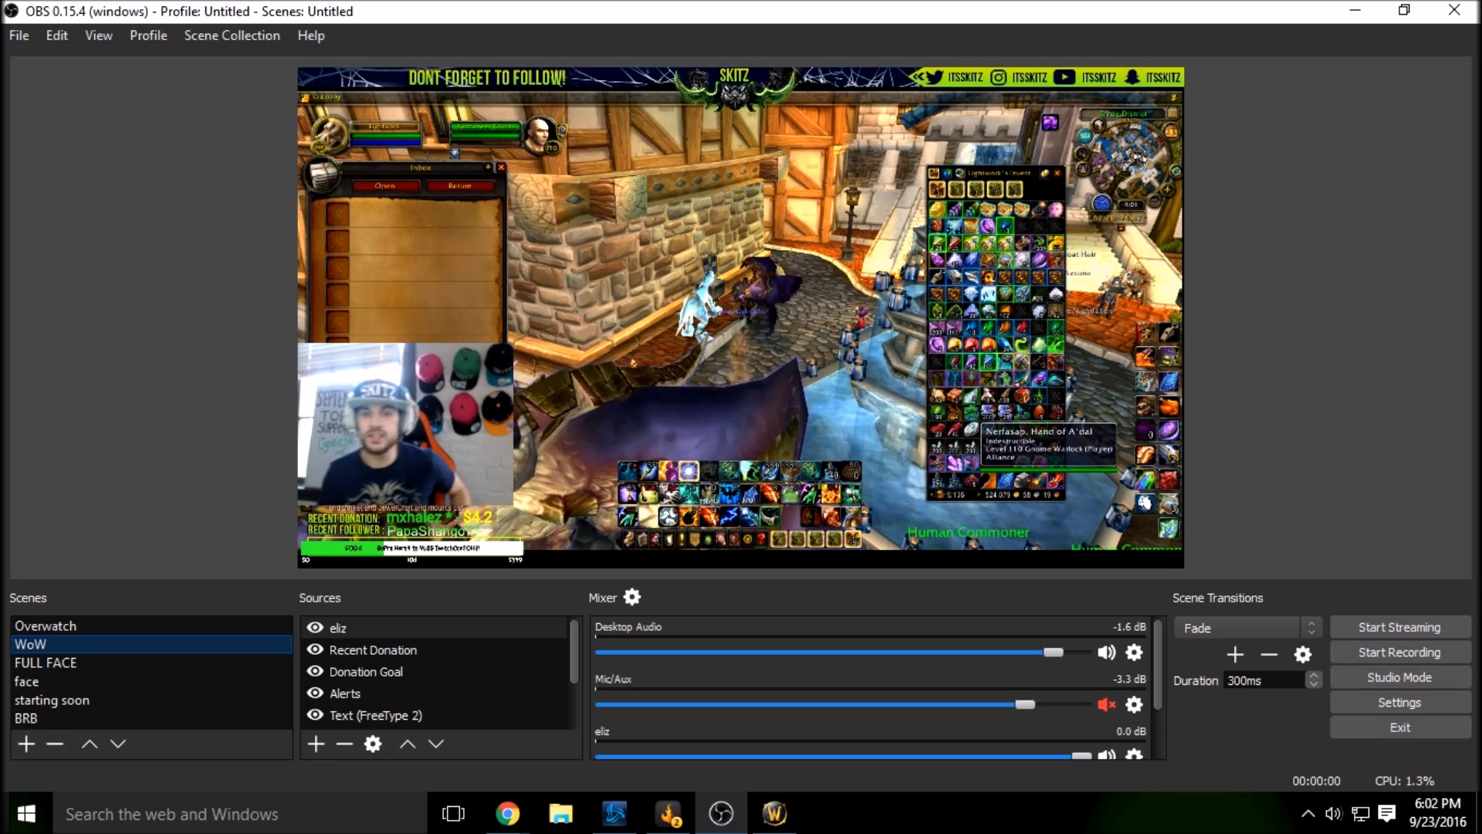
pyautogui.click(52, 699)
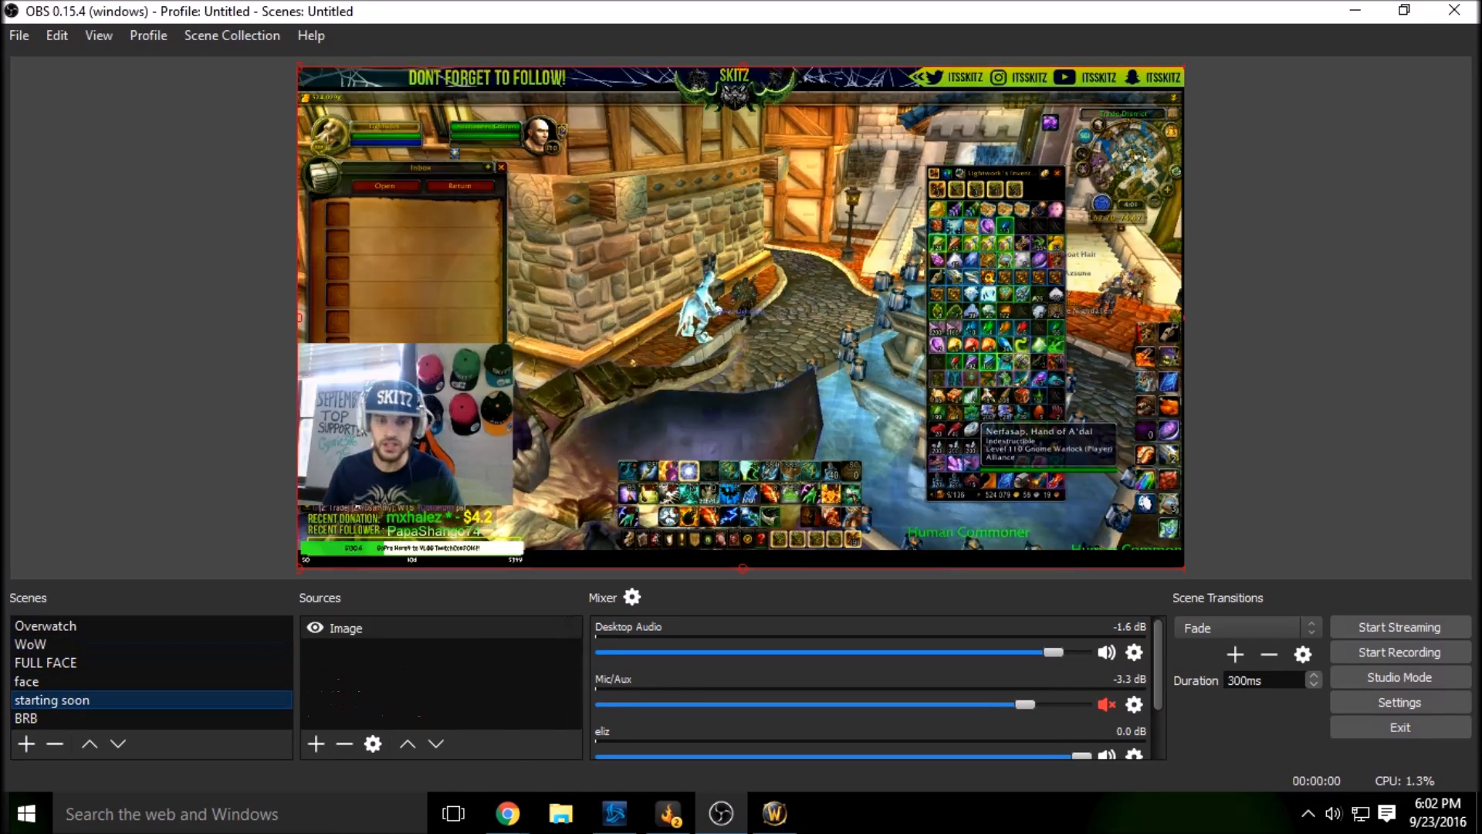
pyautogui.click(51, 699)
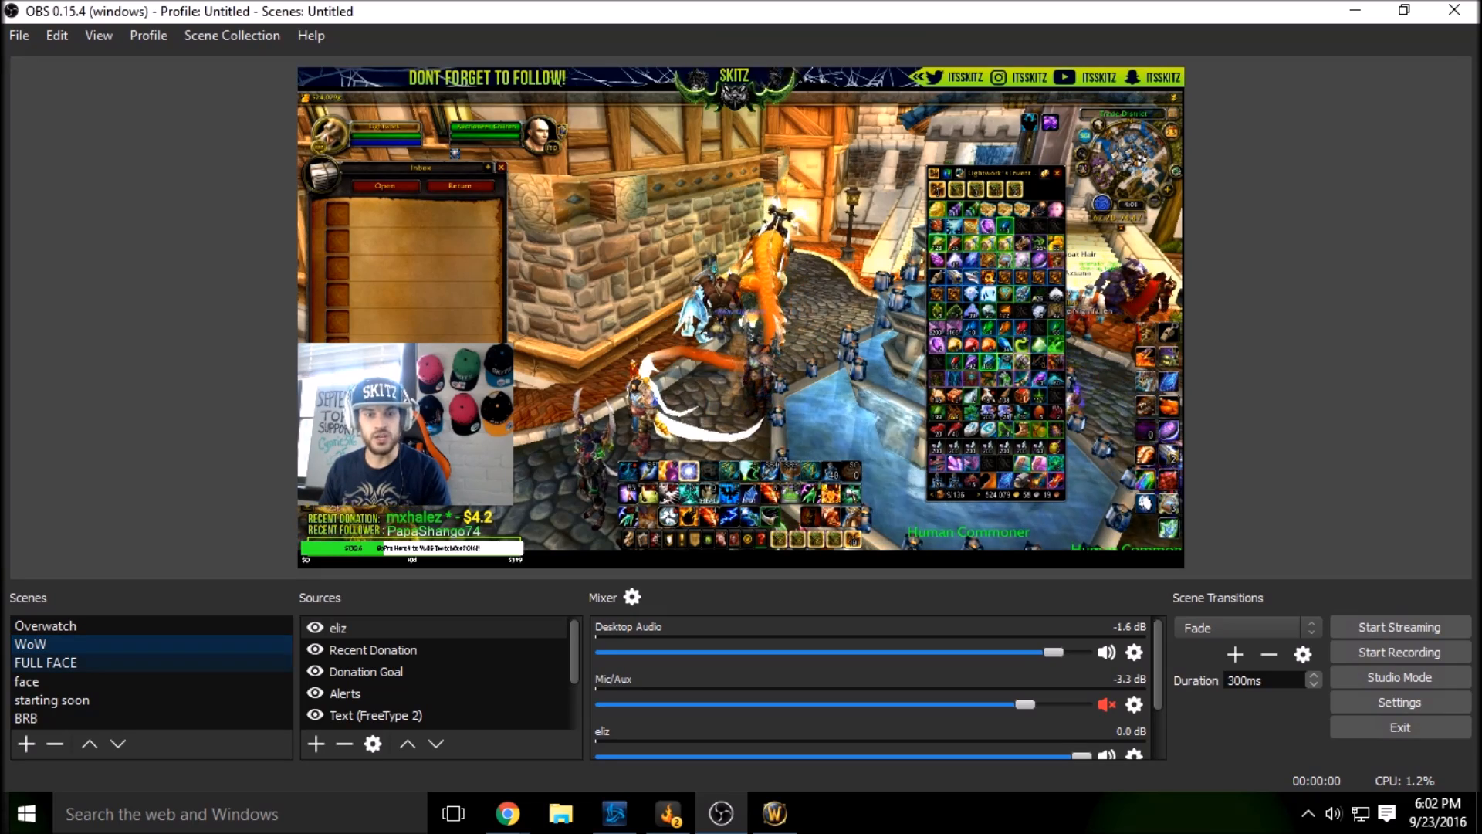
pyautogui.click(45, 662)
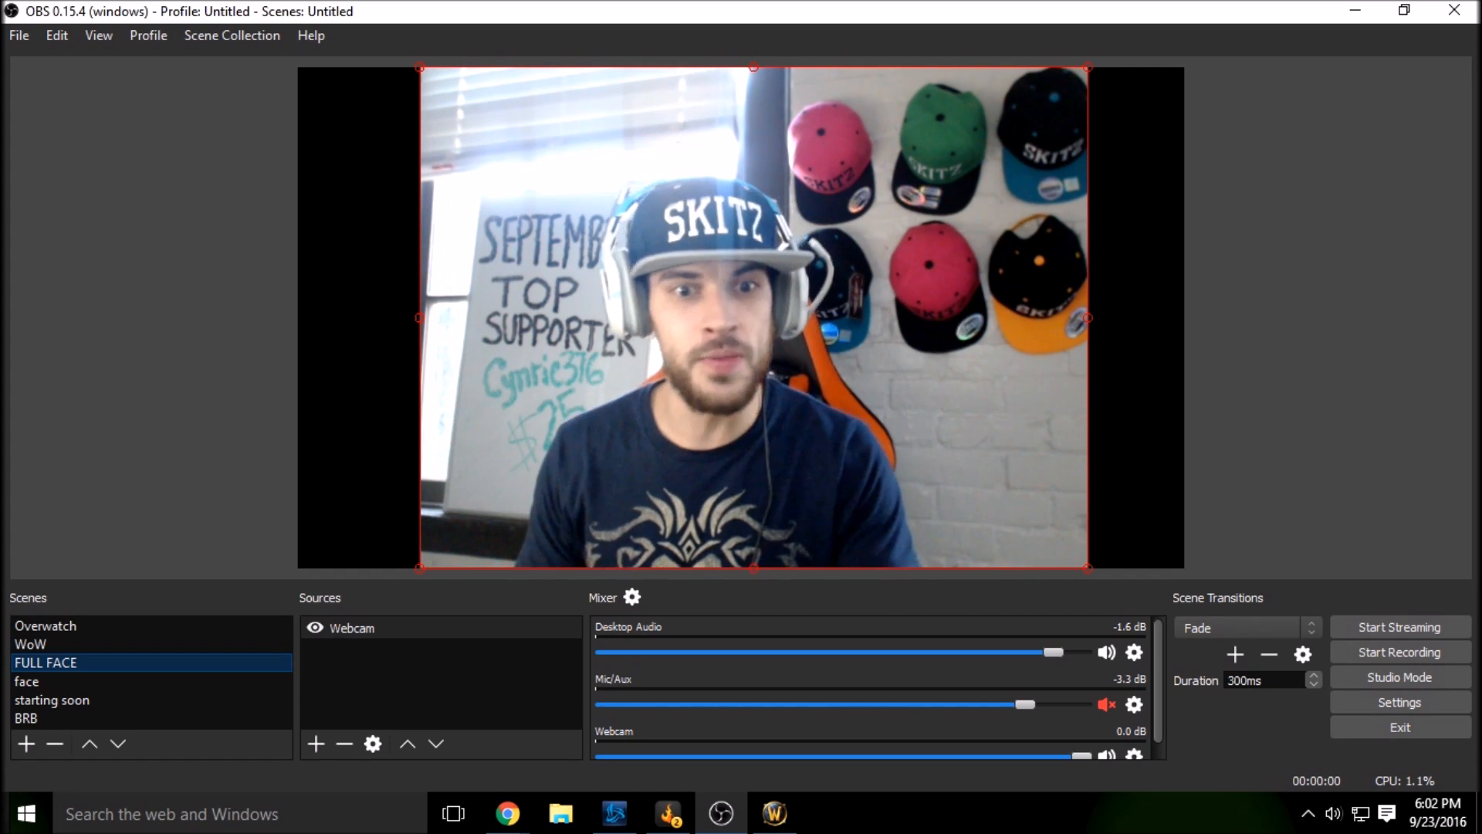
pyautogui.click(30, 643)
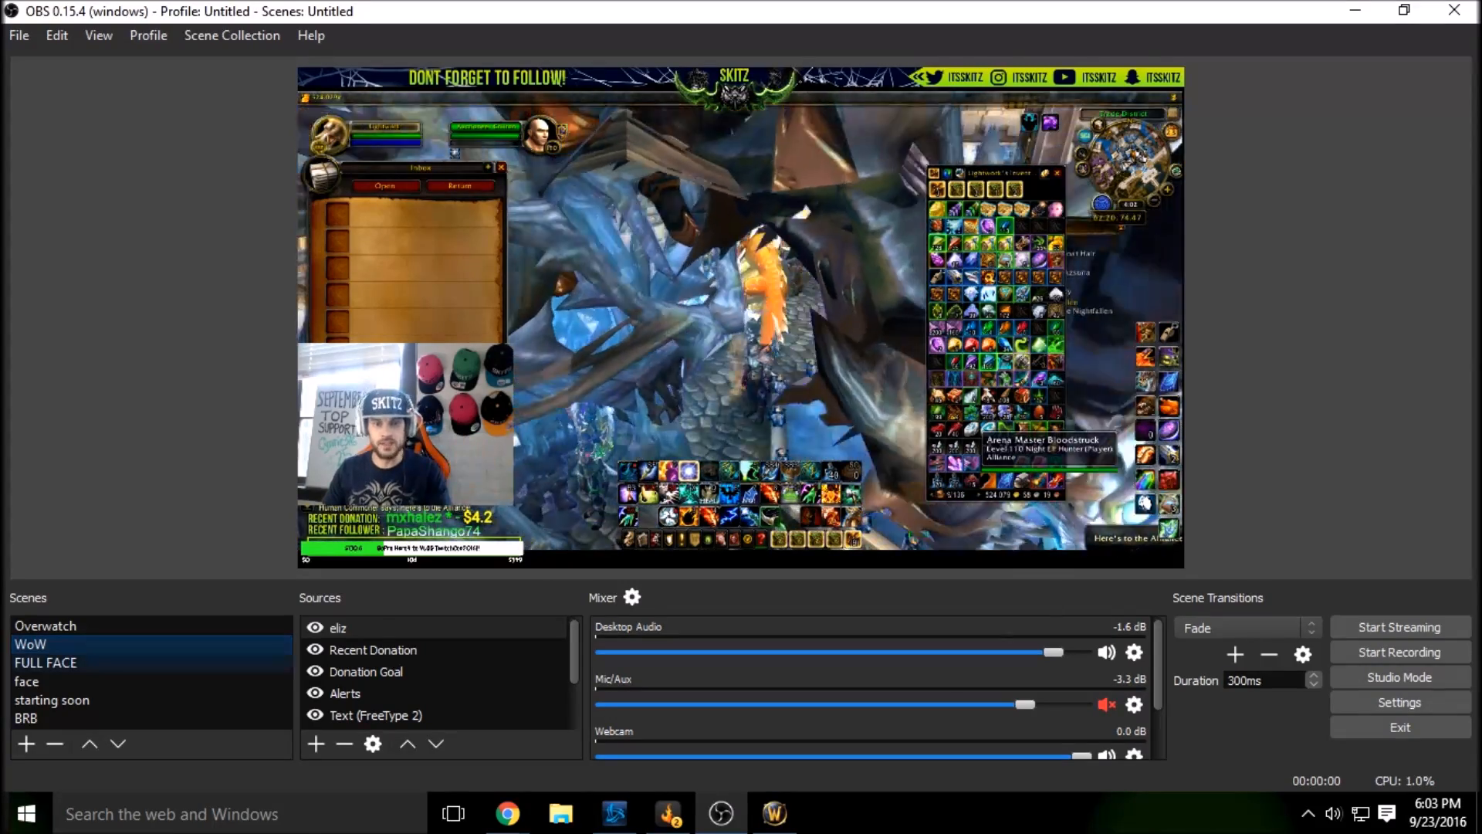
pyautogui.click(46, 662)
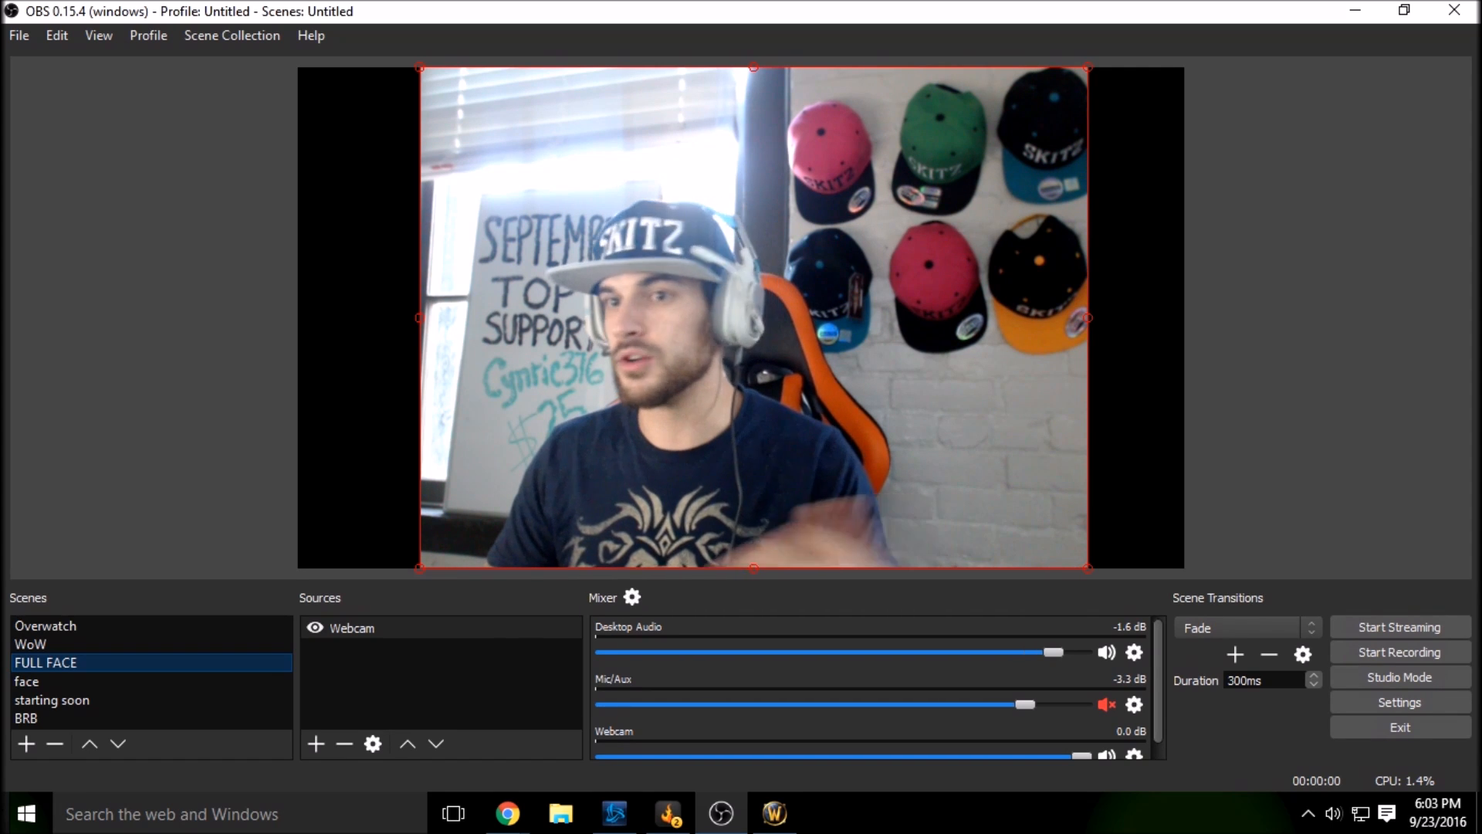
pyautogui.click(28, 681)
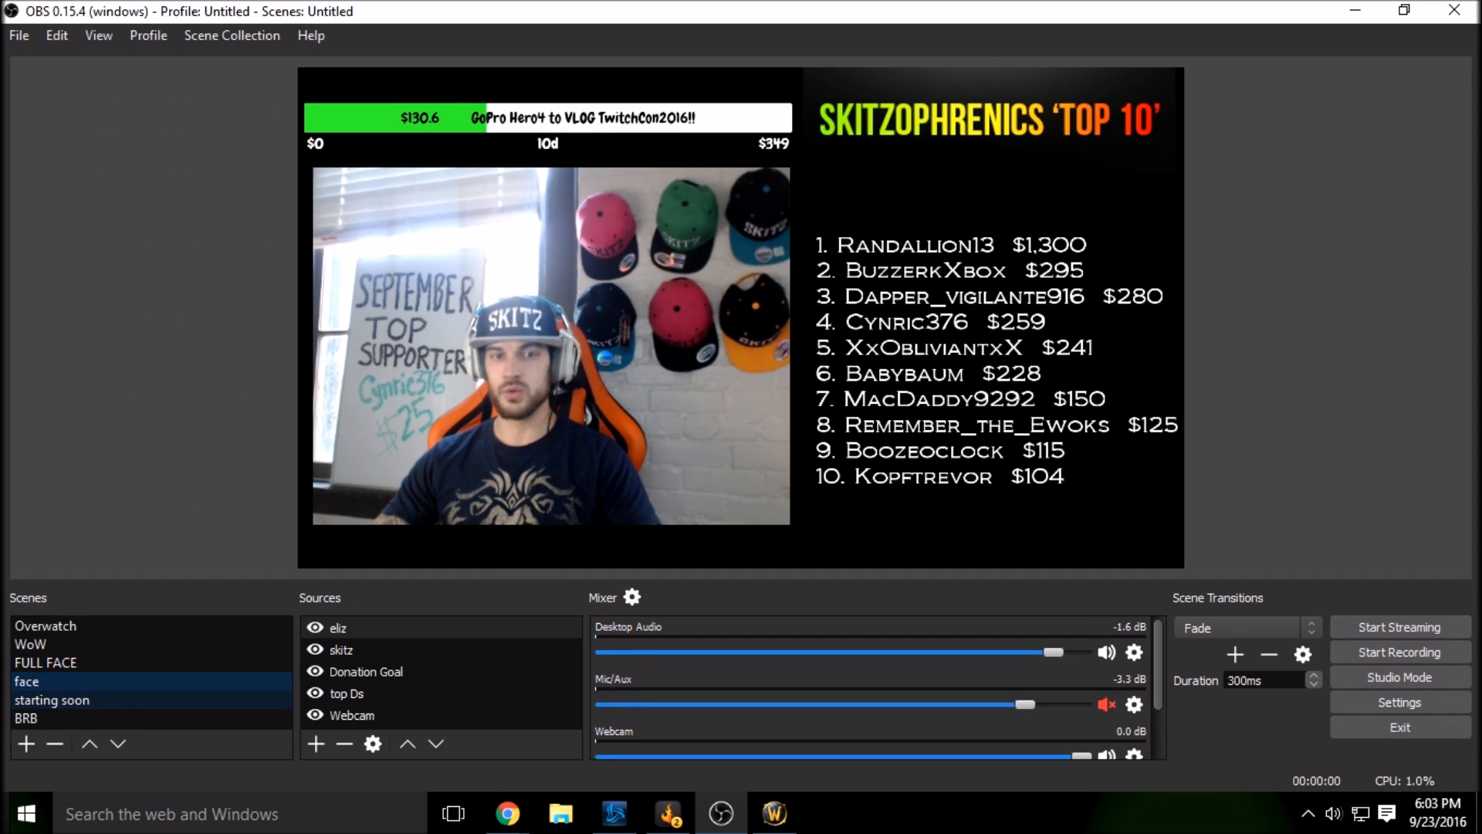
pyautogui.click(26, 719)
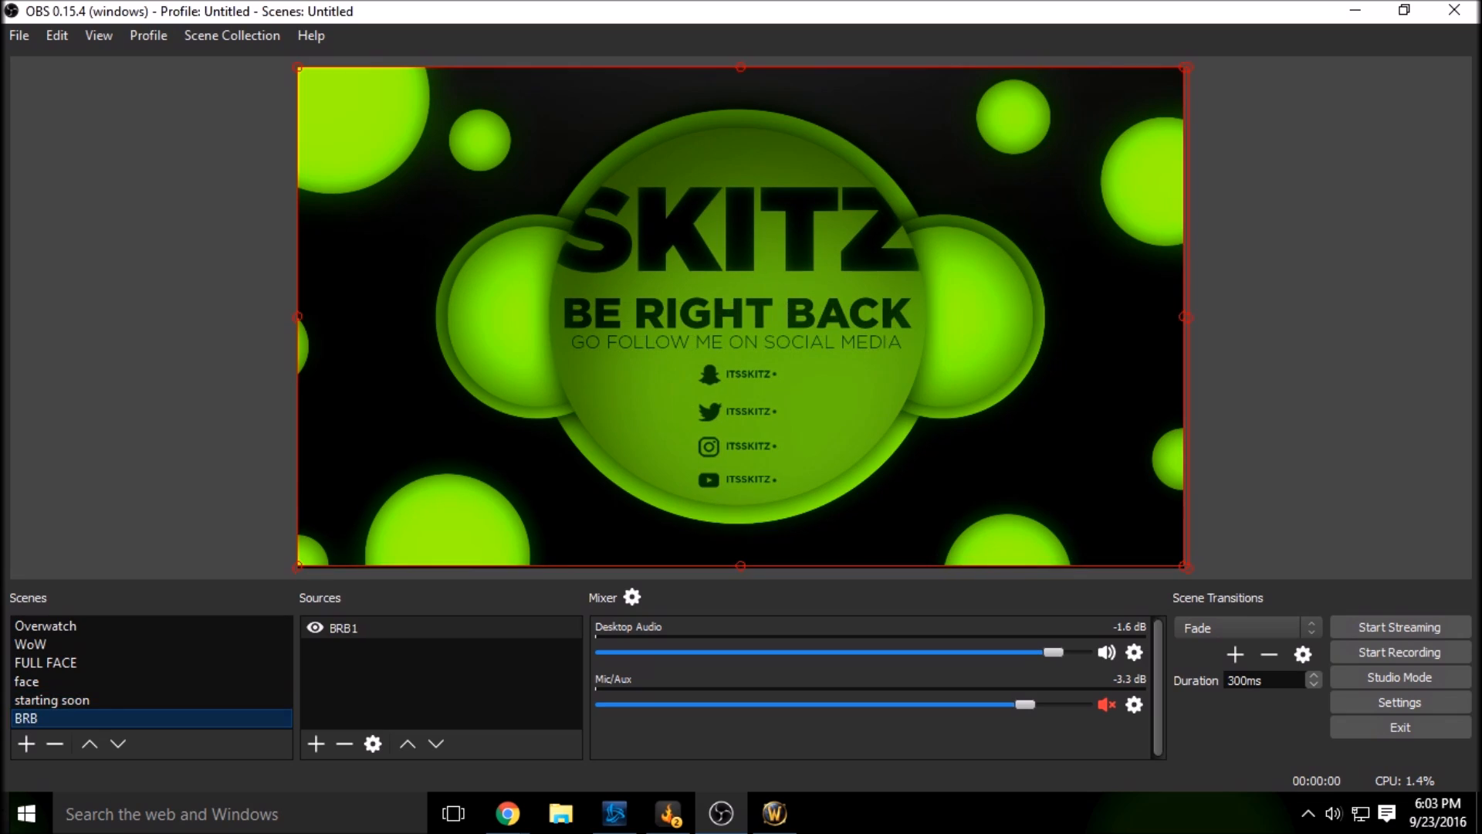
pyautogui.click(30, 644)
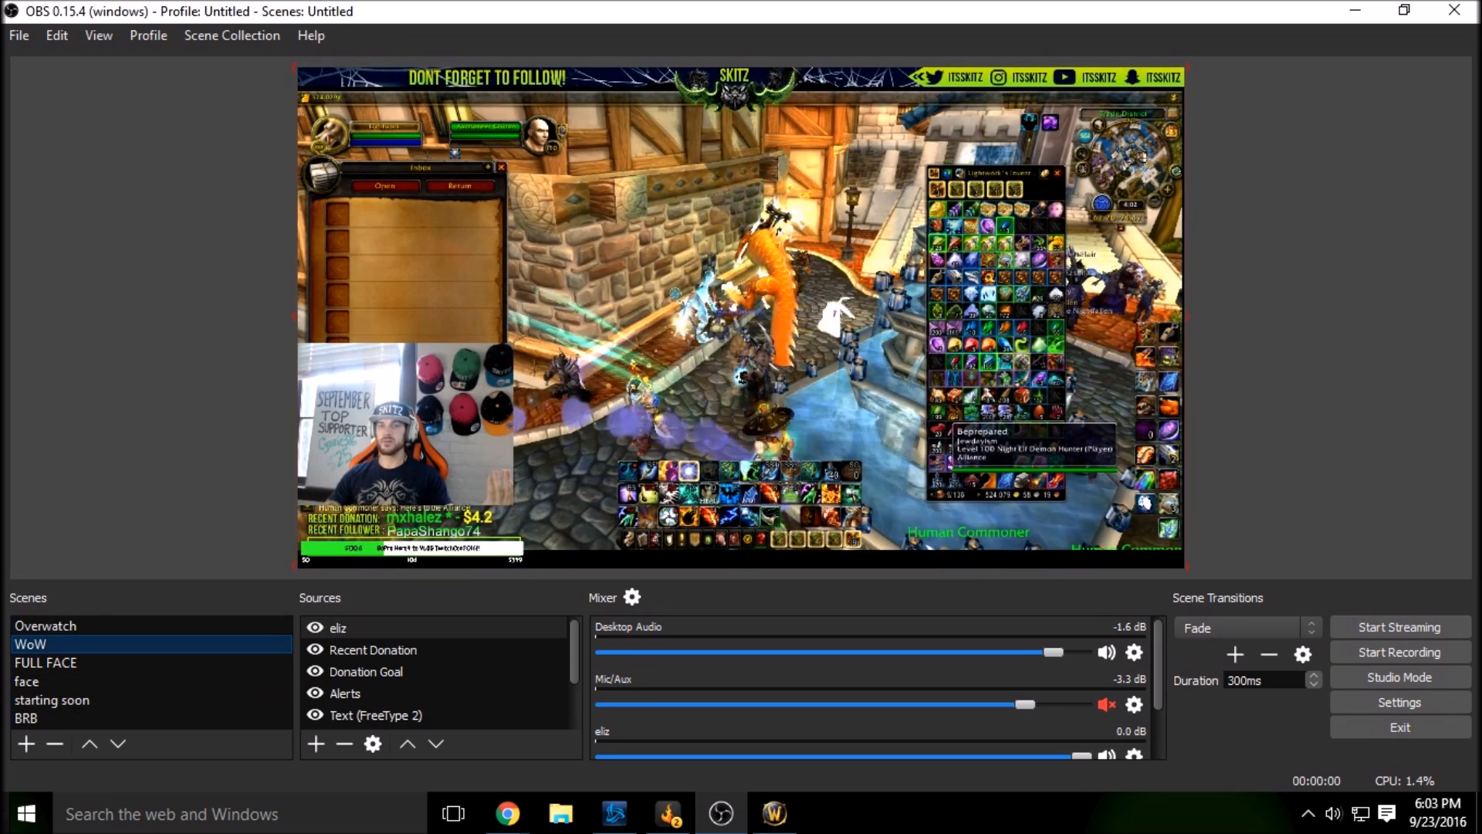